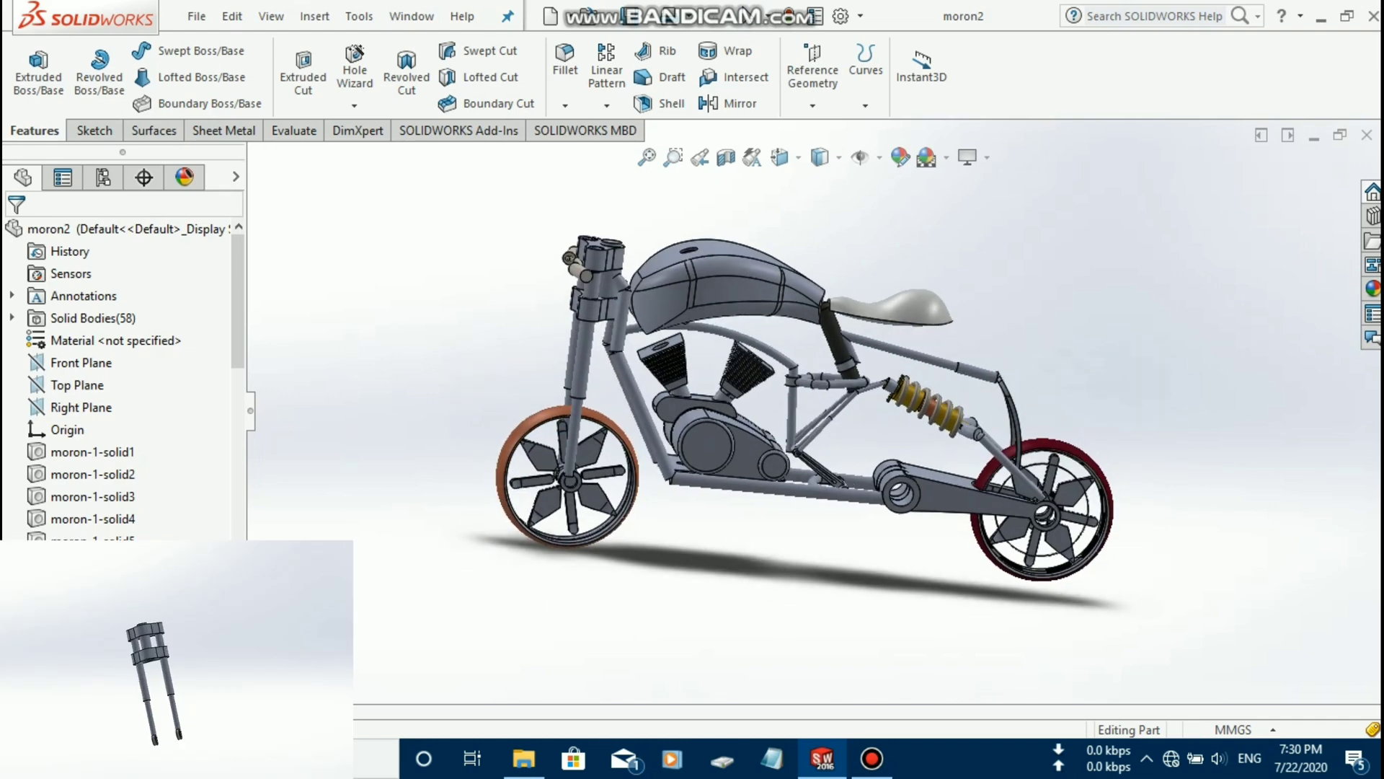
# Show the motorcycle in the Front view orientation from the heads-up toolbar
pyautogui.click(820, 158)
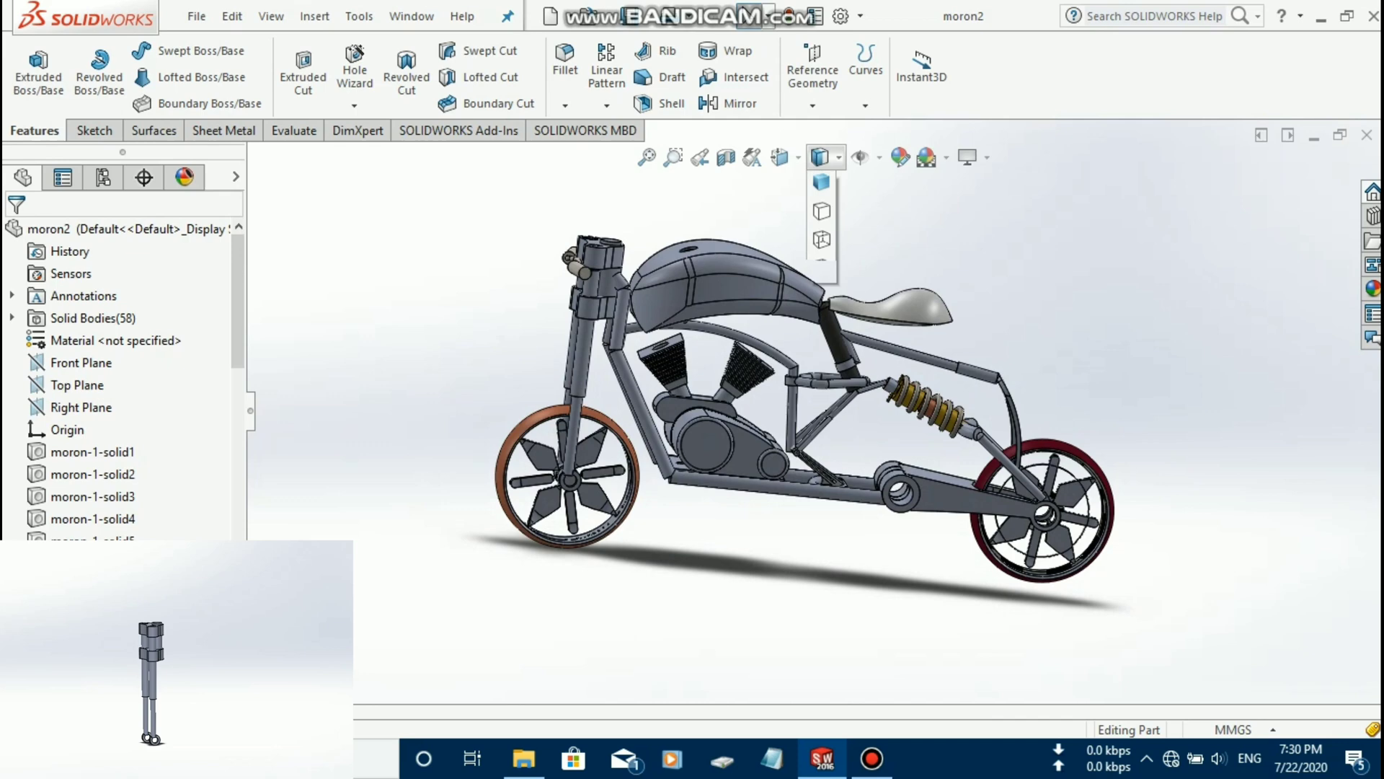
pyautogui.click(782, 157)
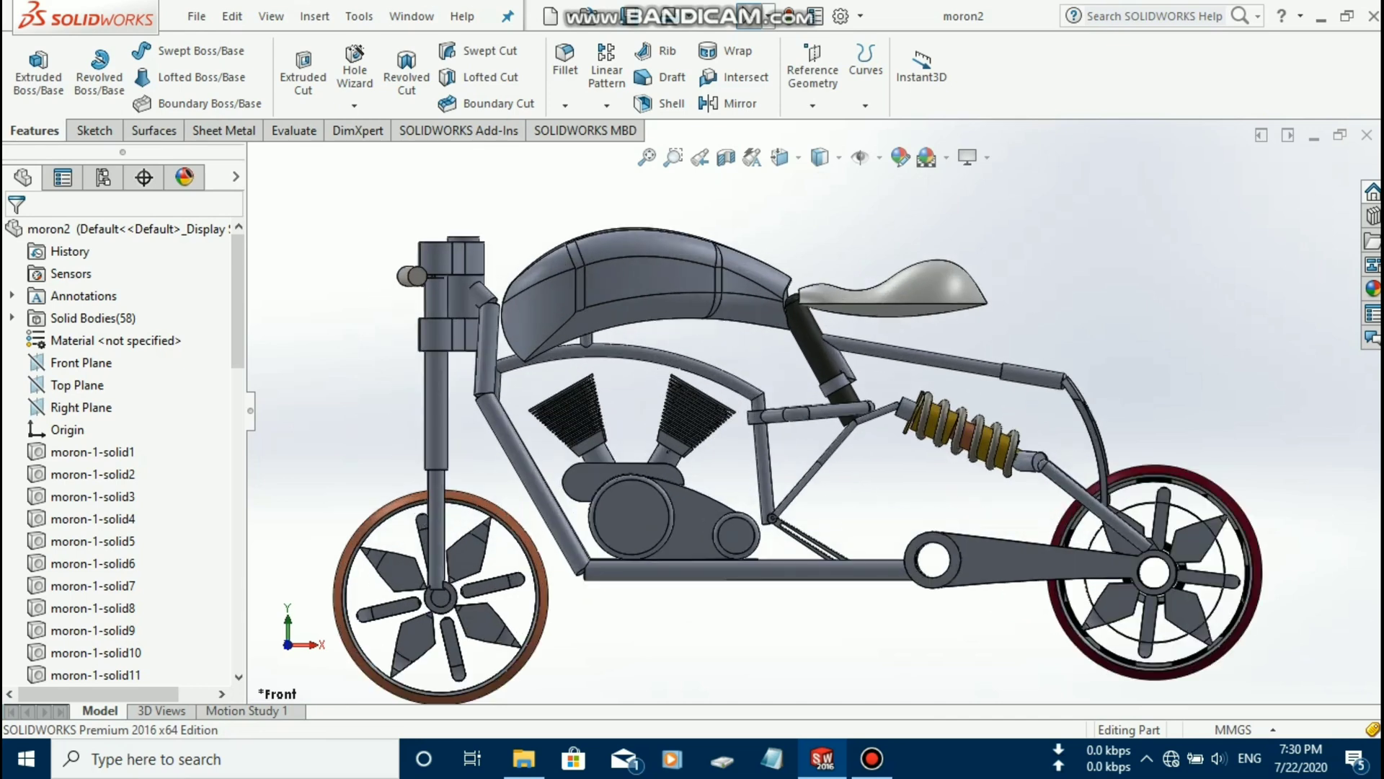
# Zoom out and back in to view the motorcycle from a slightly angled side
pyautogui.scroll(-3)
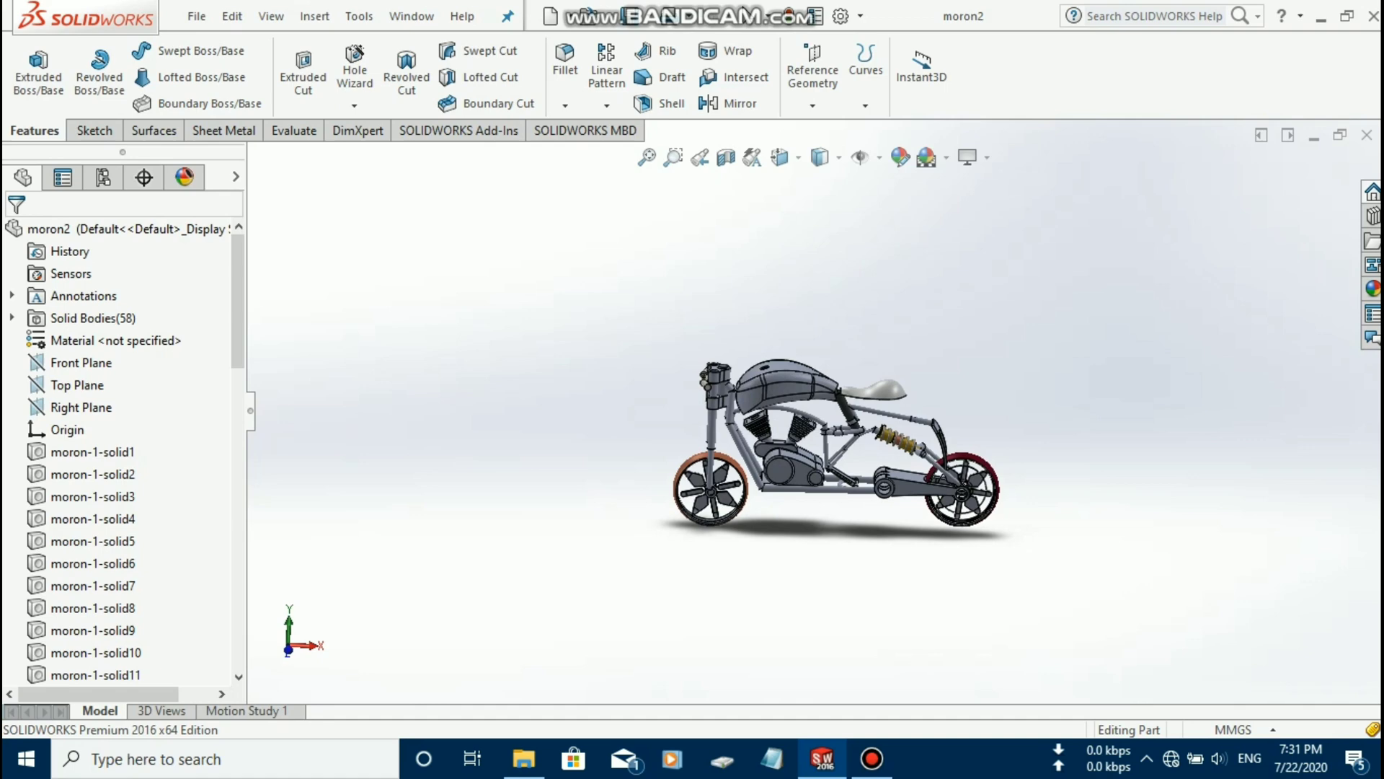
pyautogui.scroll(3)
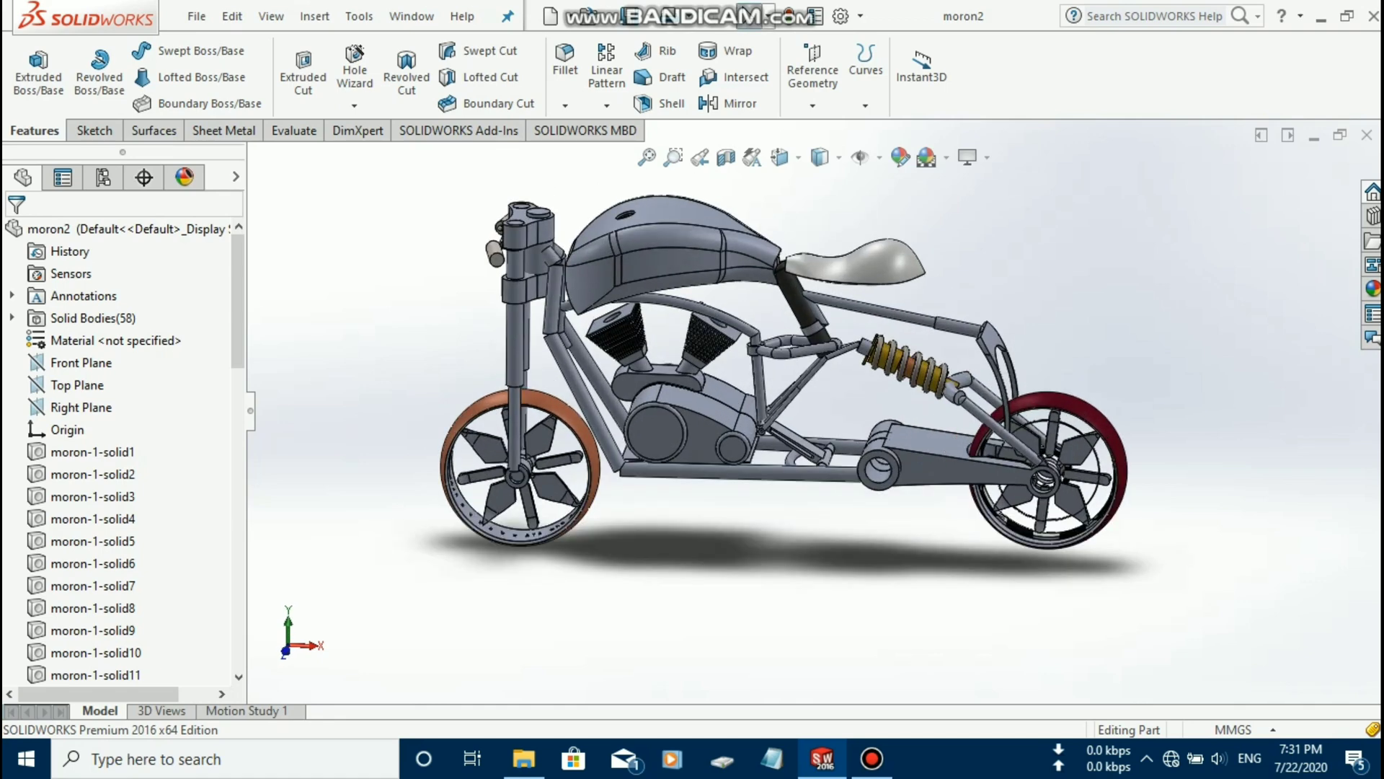